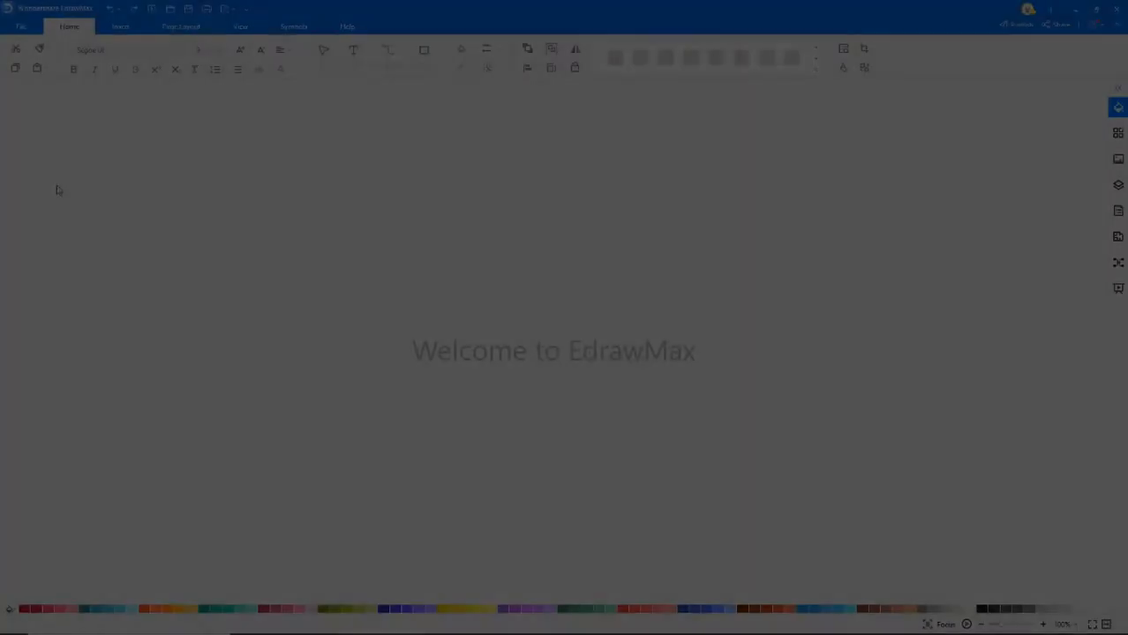
Step: Create a new blank UML Modeling drawing from the File > New gallery
left_click(21, 25)
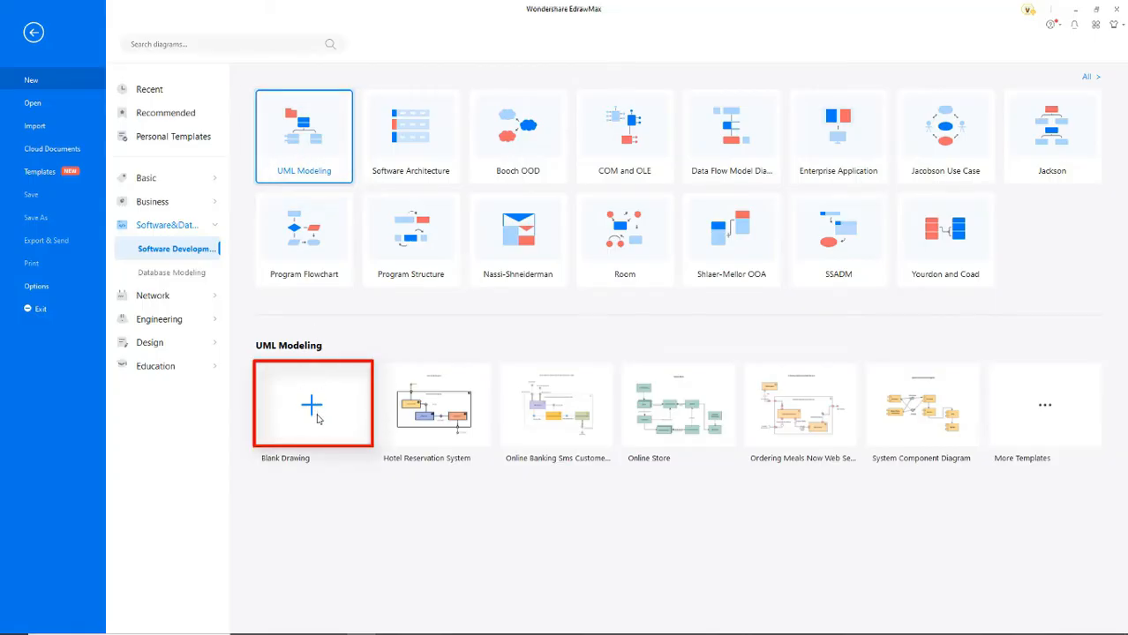
left_click(313, 404)
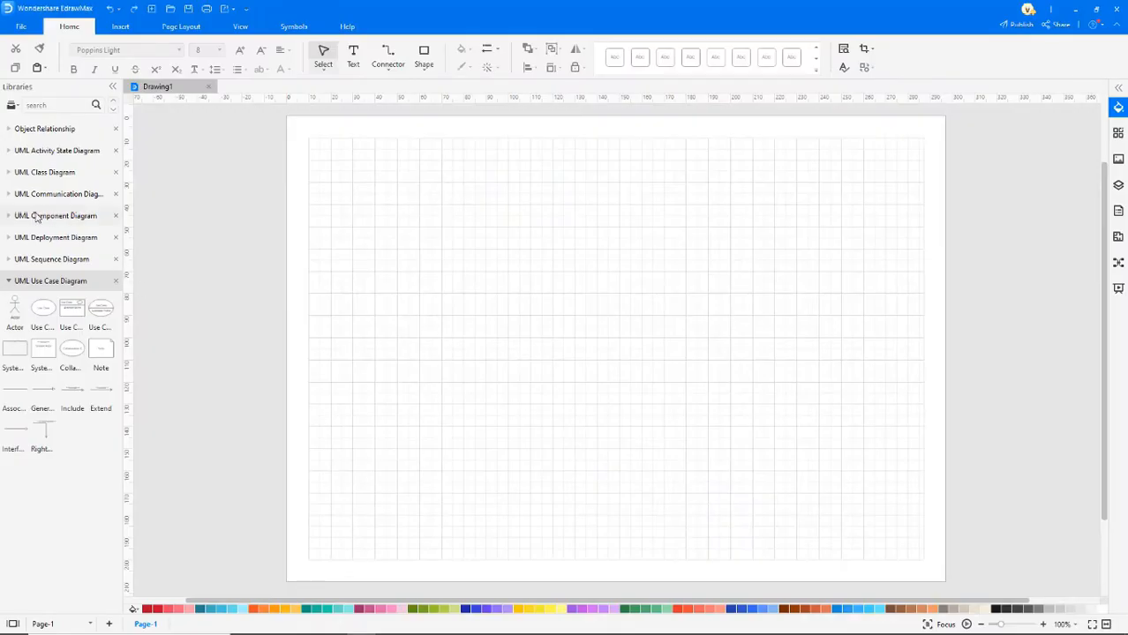
Step: Show the Component Diagram and Object Relationship libraries and place a tall View box
left_click(55, 216)
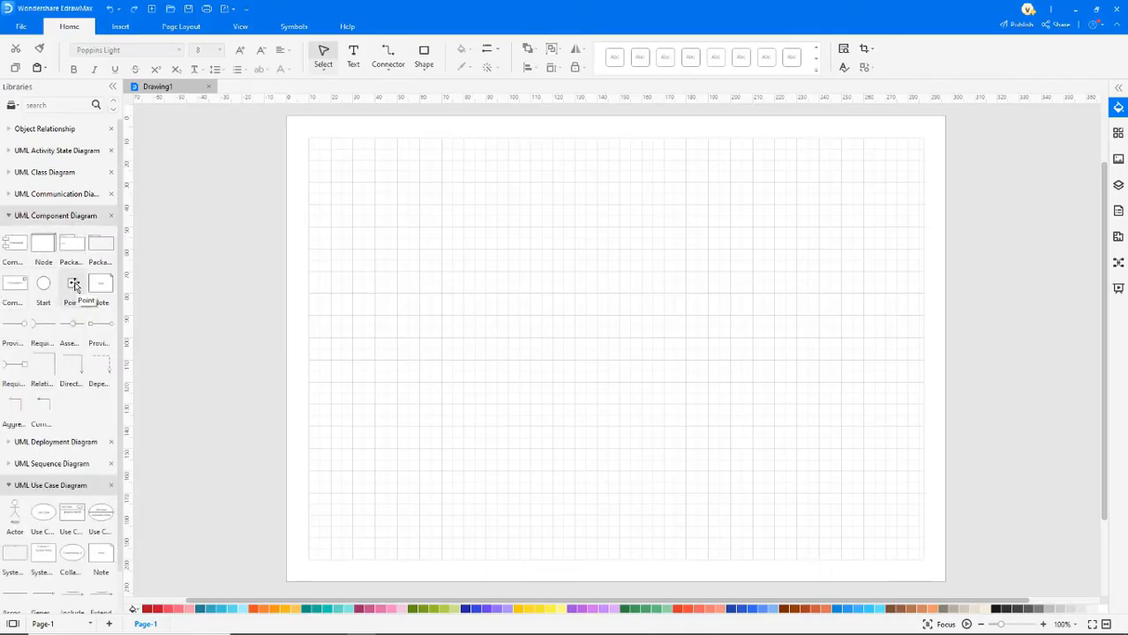
left_click(44, 129)
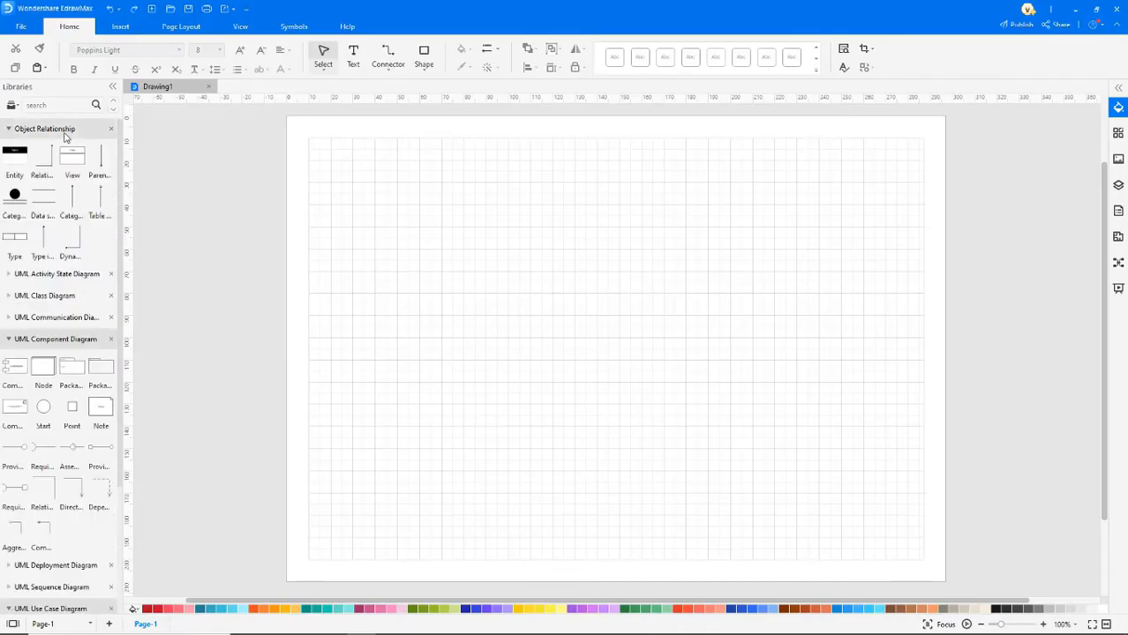
left_click_drag(73, 157, 469, 207)
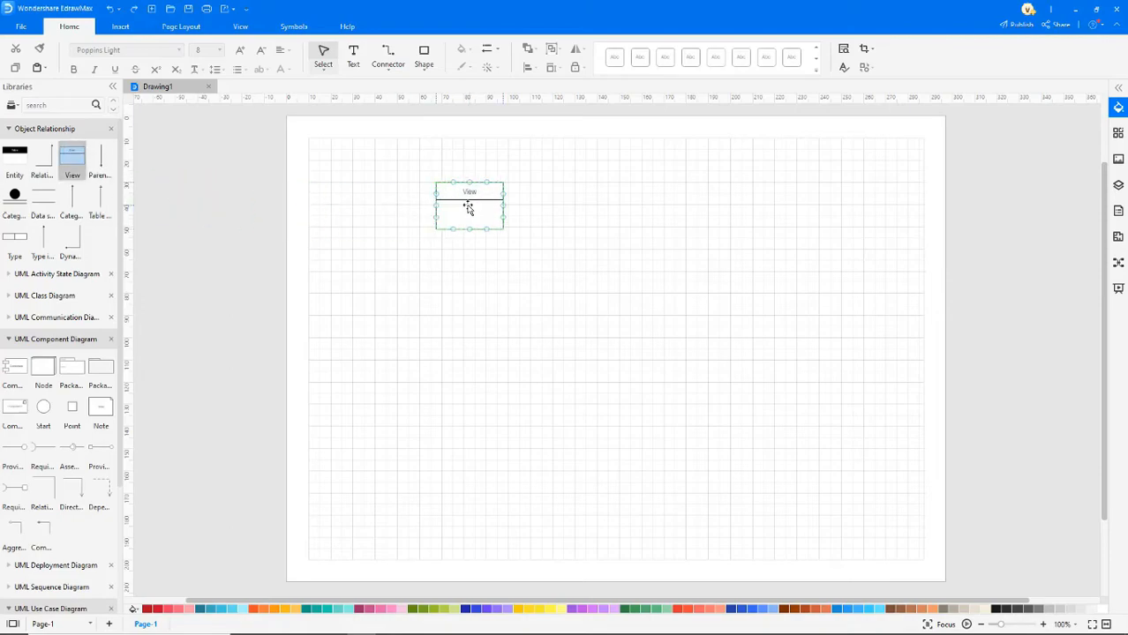
left_click_drag(469, 231, 468, 492)
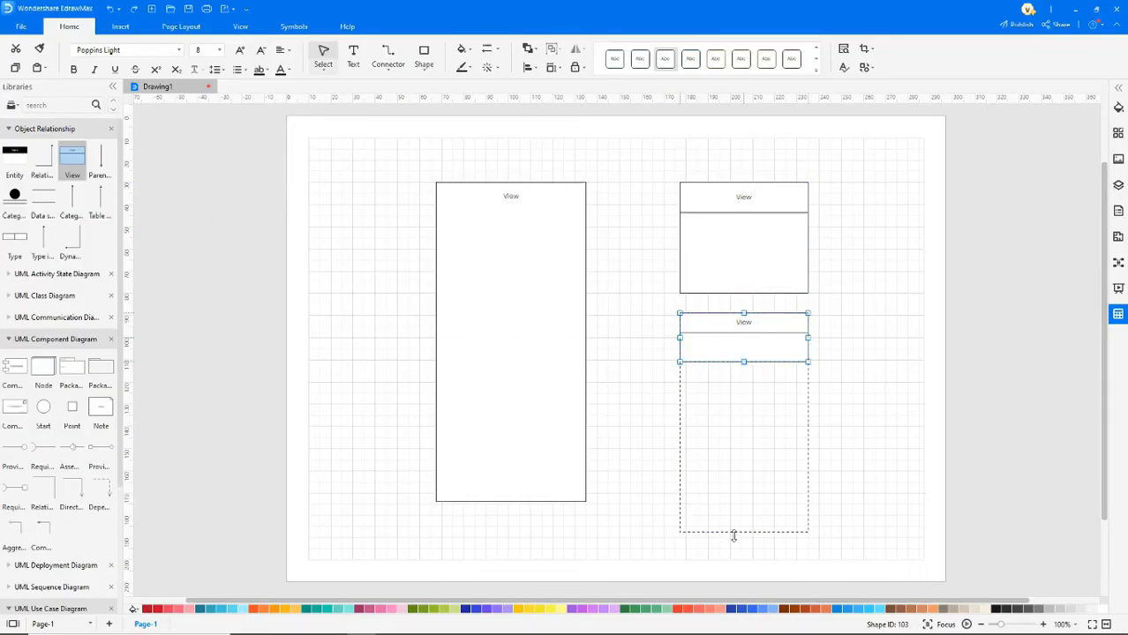
Step: Enlarge the lower right box and add a small component icon to the header
left_click_drag(744, 362, 743, 492)
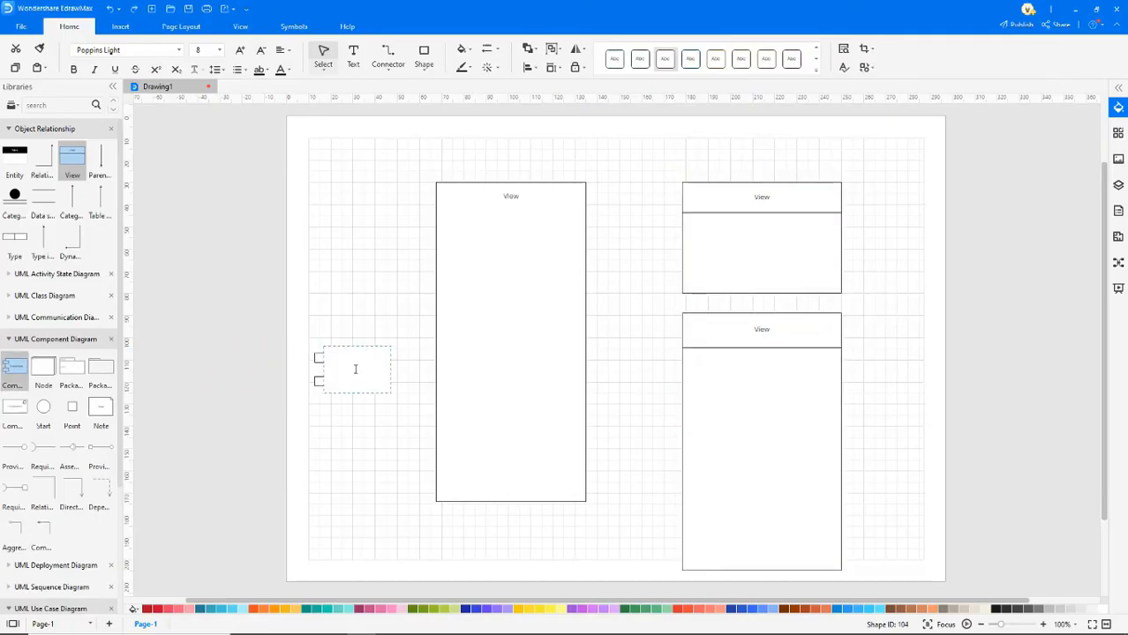
left_click(355, 369)
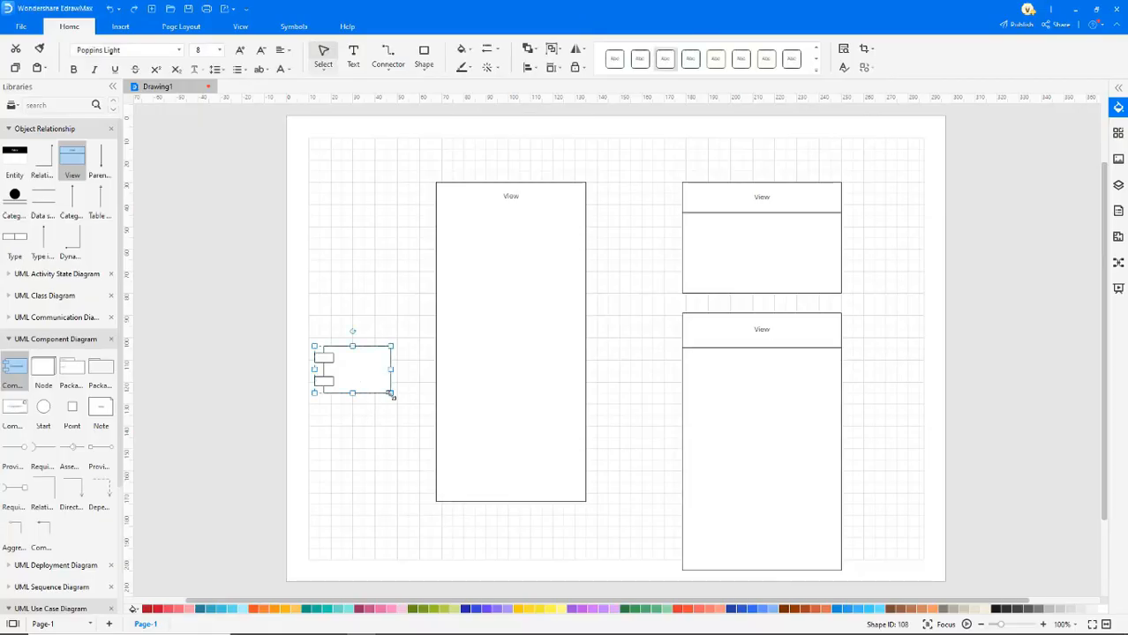
left_click_drag(393, 394, 355, 371)
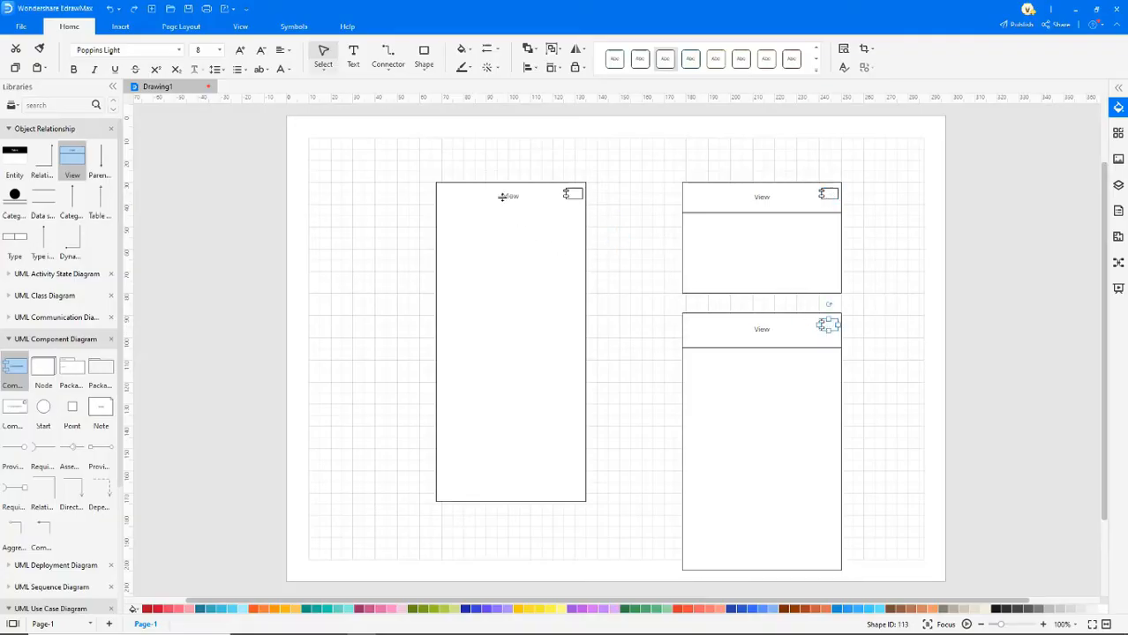
Step: Title the boxes <<subsystem>>WebStore, <<subsystem>>Warehouses and <<subsystem>>Accounting
left_click(510, 345)
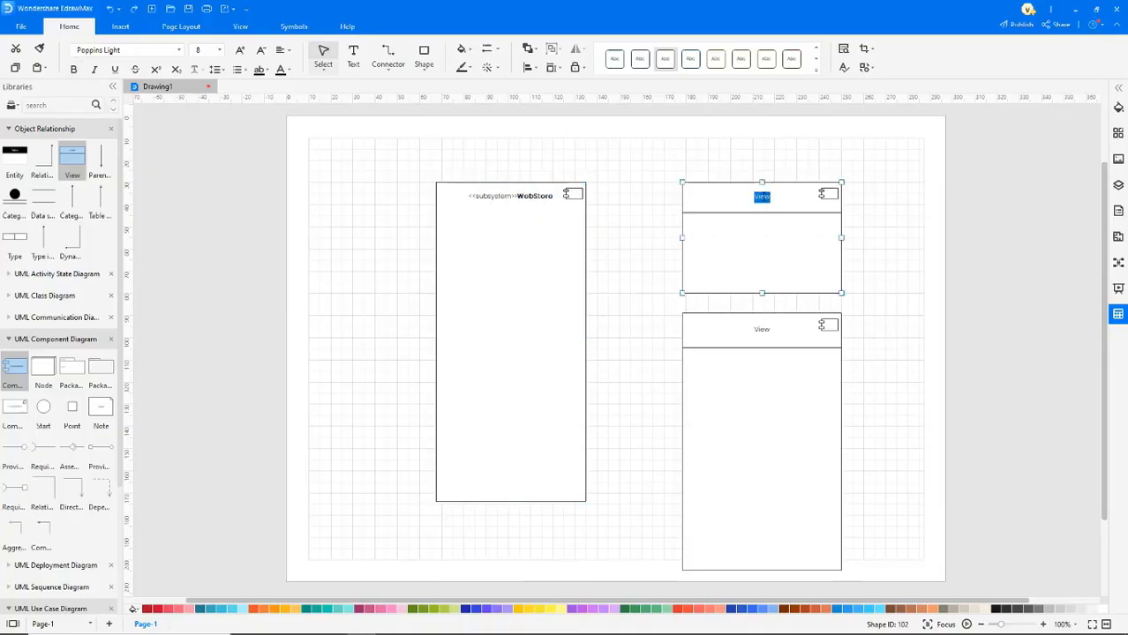
type("<<subsystem>>Warehouses")
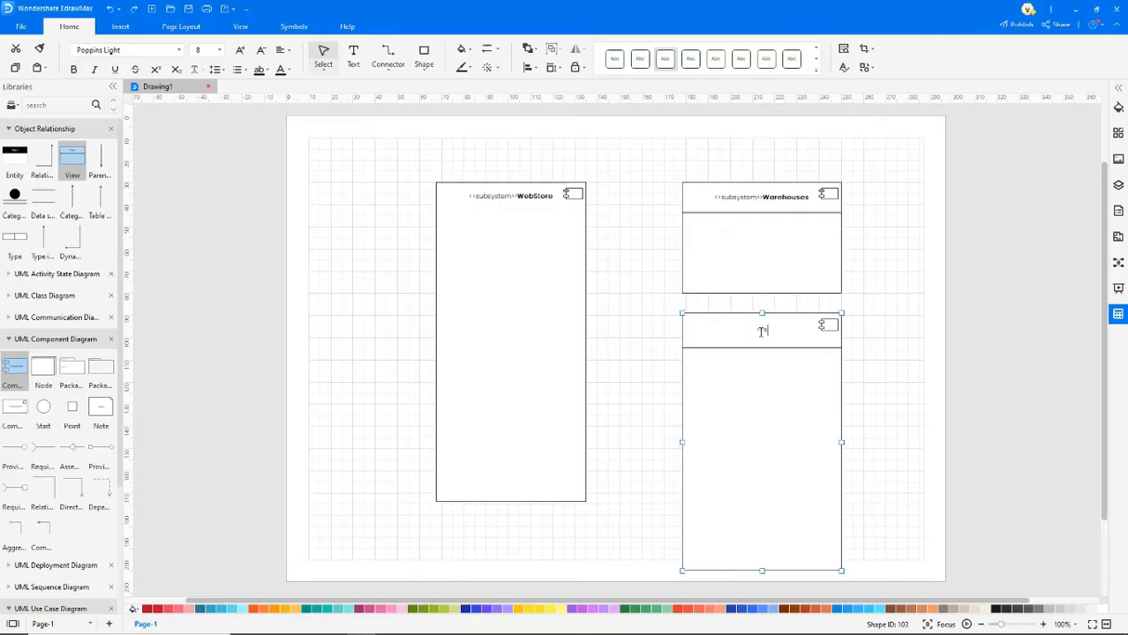
type("<<subsystem>>Accounting")
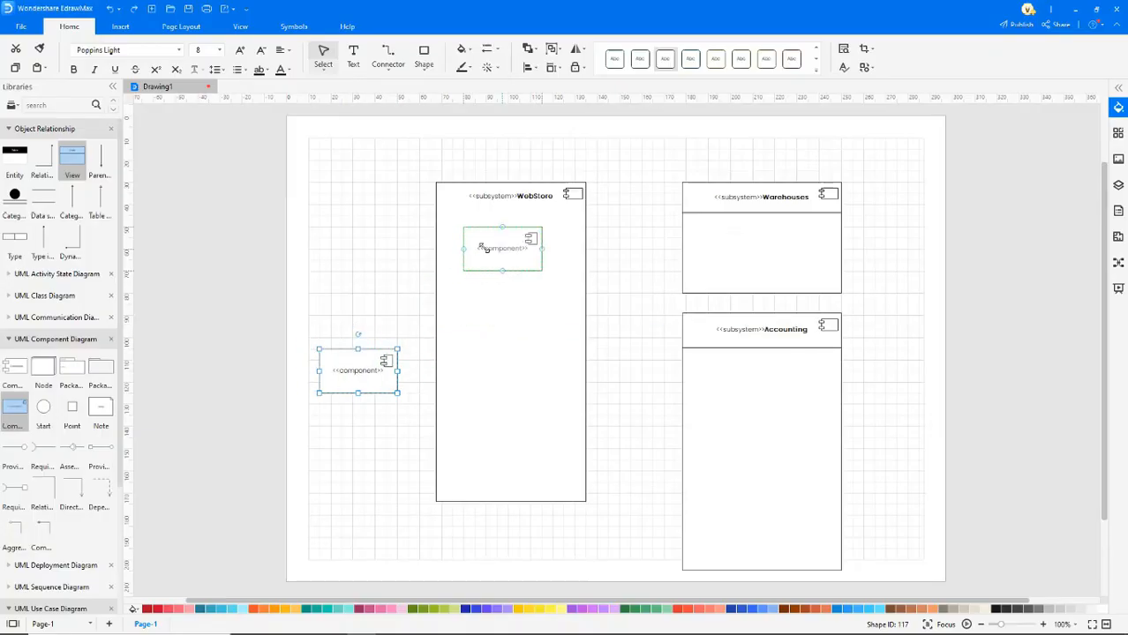
Step: Add components named SearchEngine and :Authentication to WebStore, and rename one in Accounting
left_click_drag(503, 248, 510, 248)
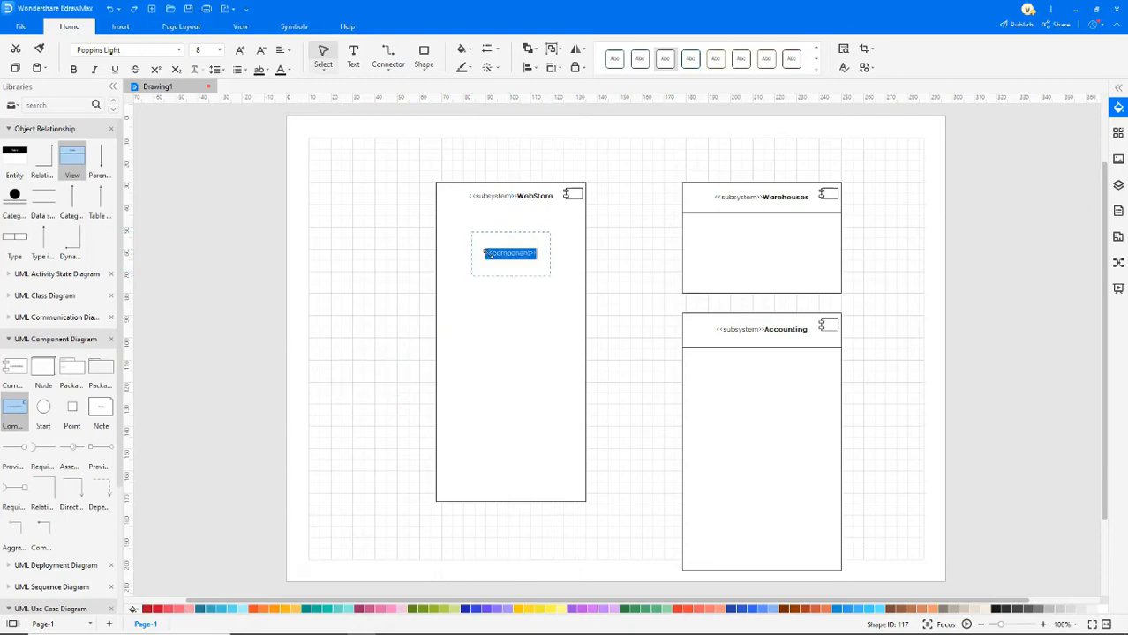
type("SearchEngine")
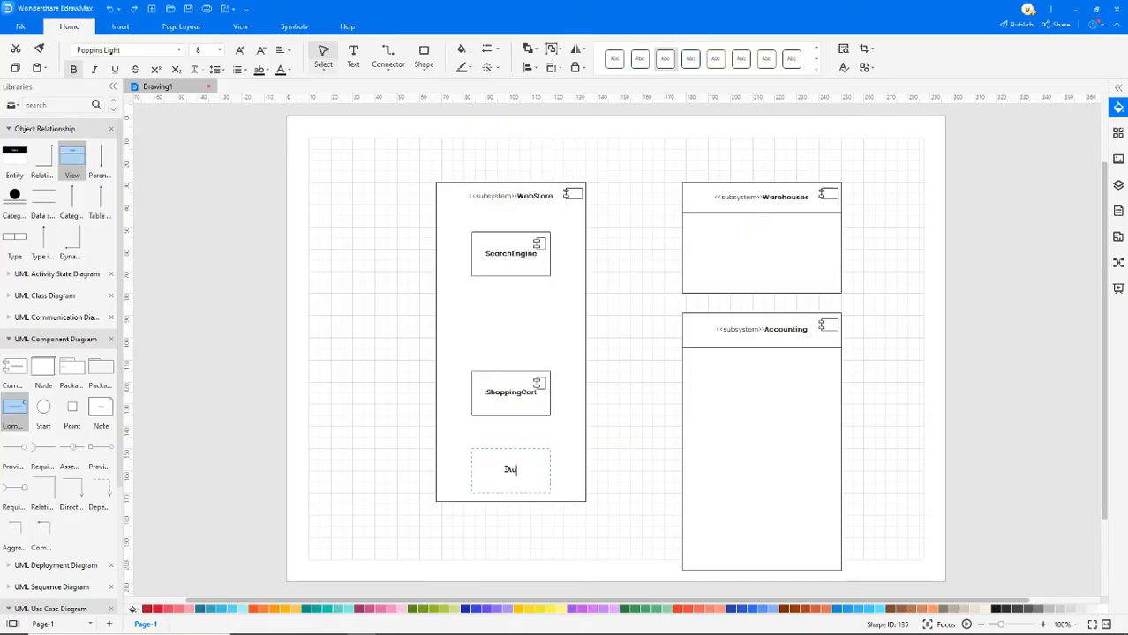
type(":Authentication")
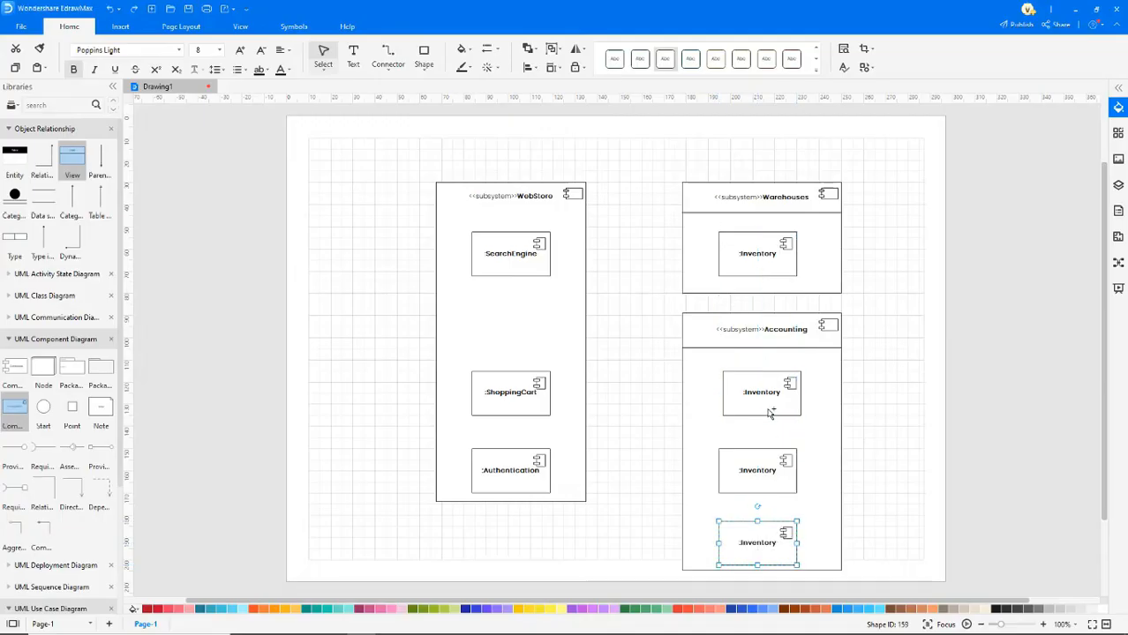
double_click(757, 392)
type(":Orders")
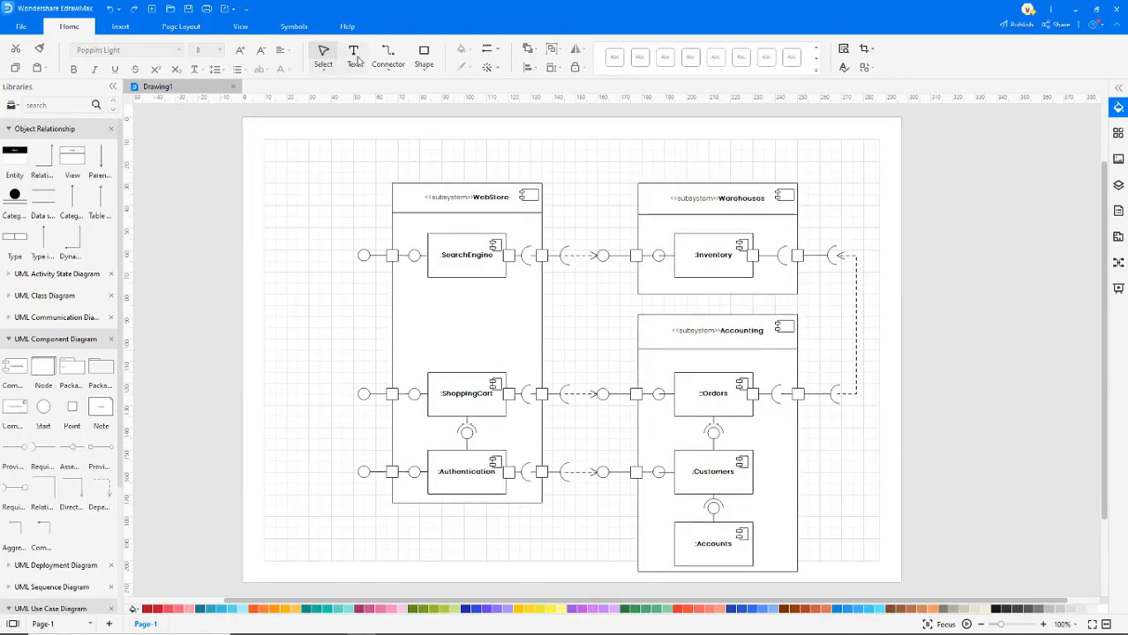
Step: Add Internal structure labels and the interface labels ProductSearch and OnlineShopping
left_click(353, 55)
type("Internal structure")
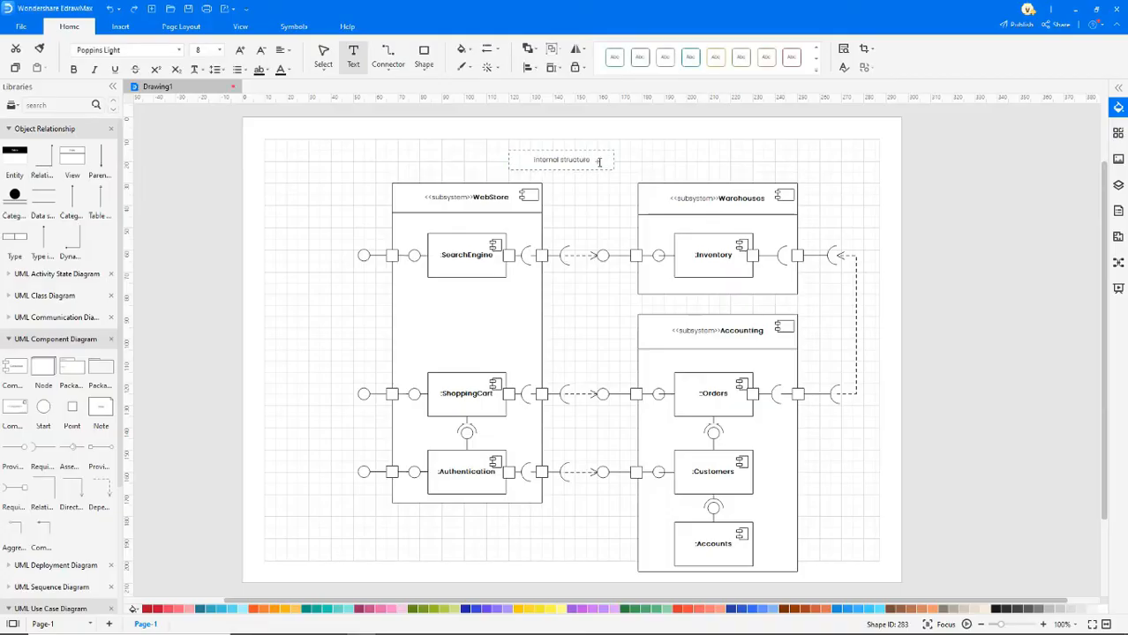
left_click(562, 159)
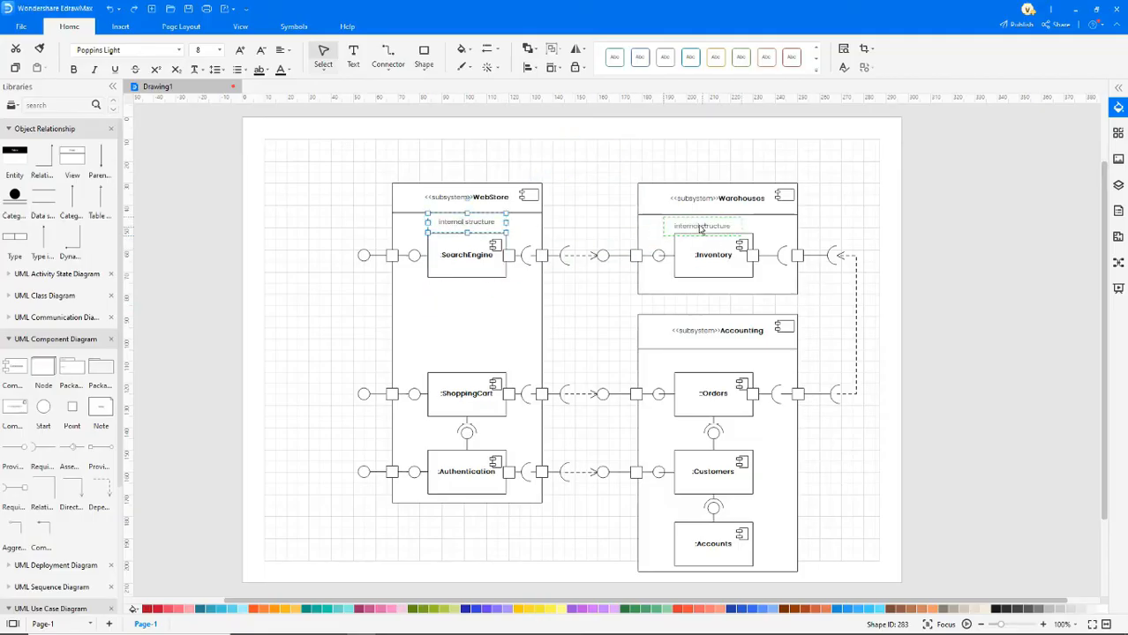
left_click(713, 359)
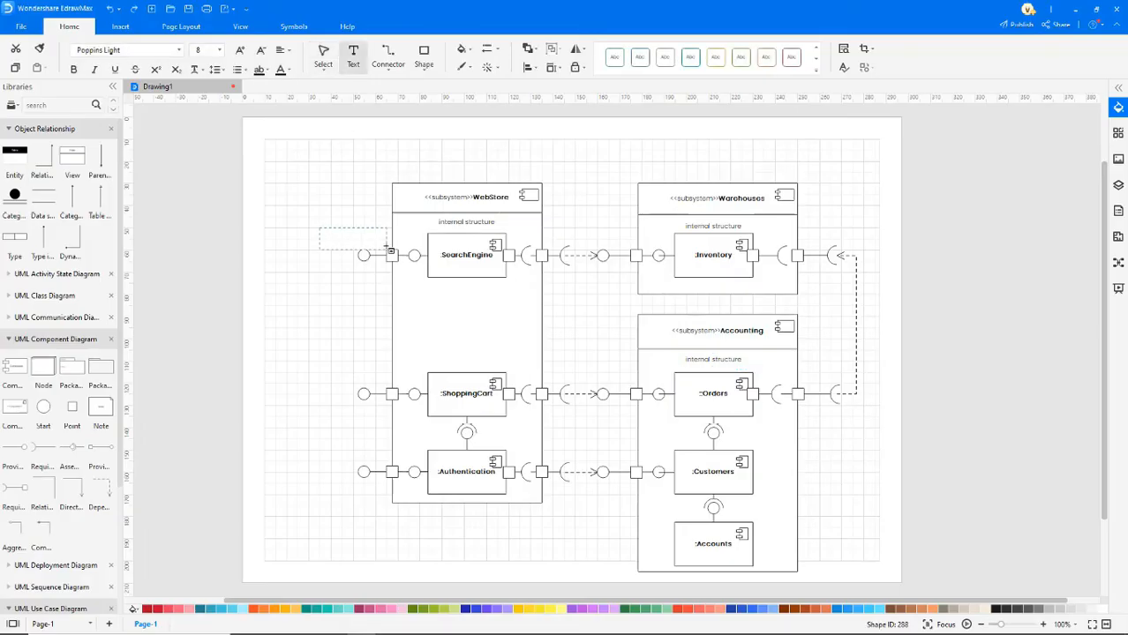
type("ProductSearch")
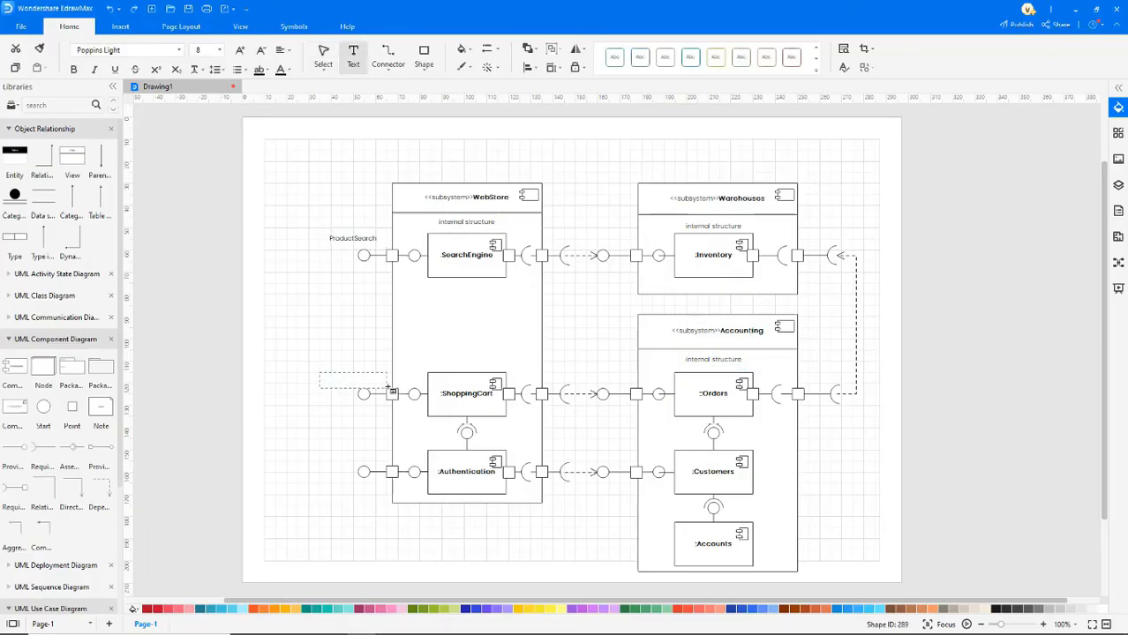
type("OnlineShopping")
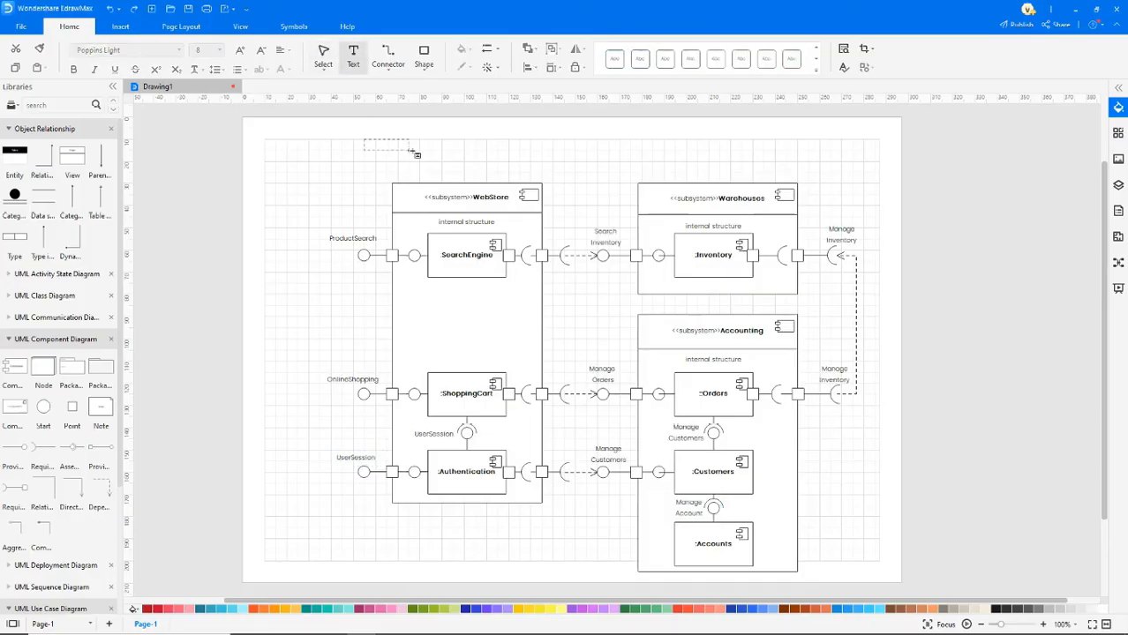
Step: Add a bold, enlarged 'Online Store Process UML Component Diagram' title above the diagram
left_click_drag(411, 155, 724, 181)
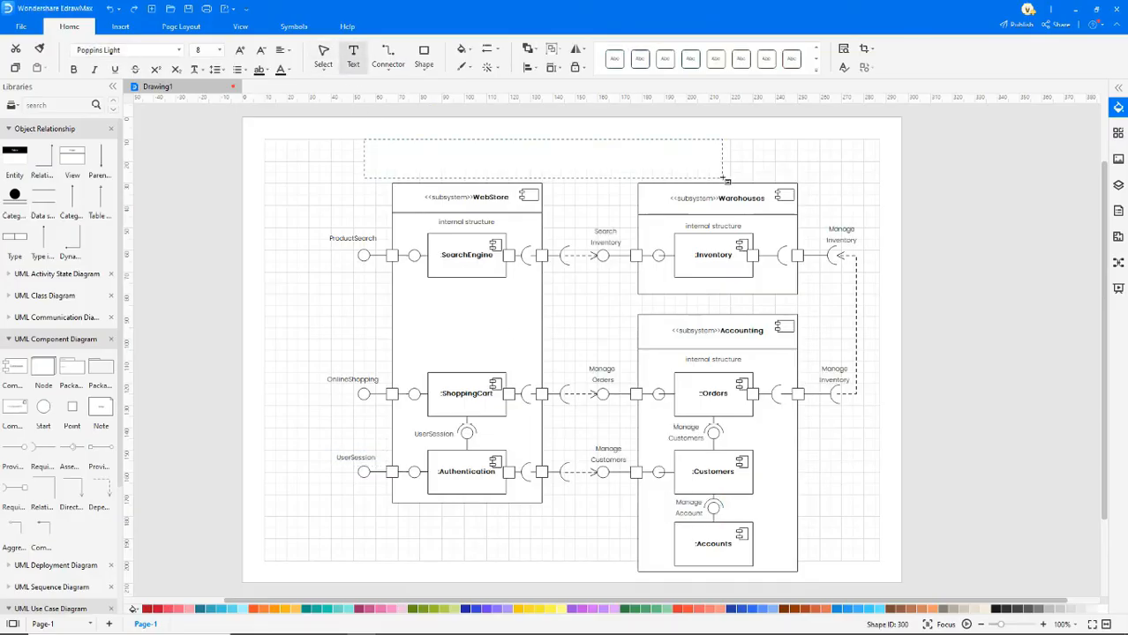
type("Online Store")
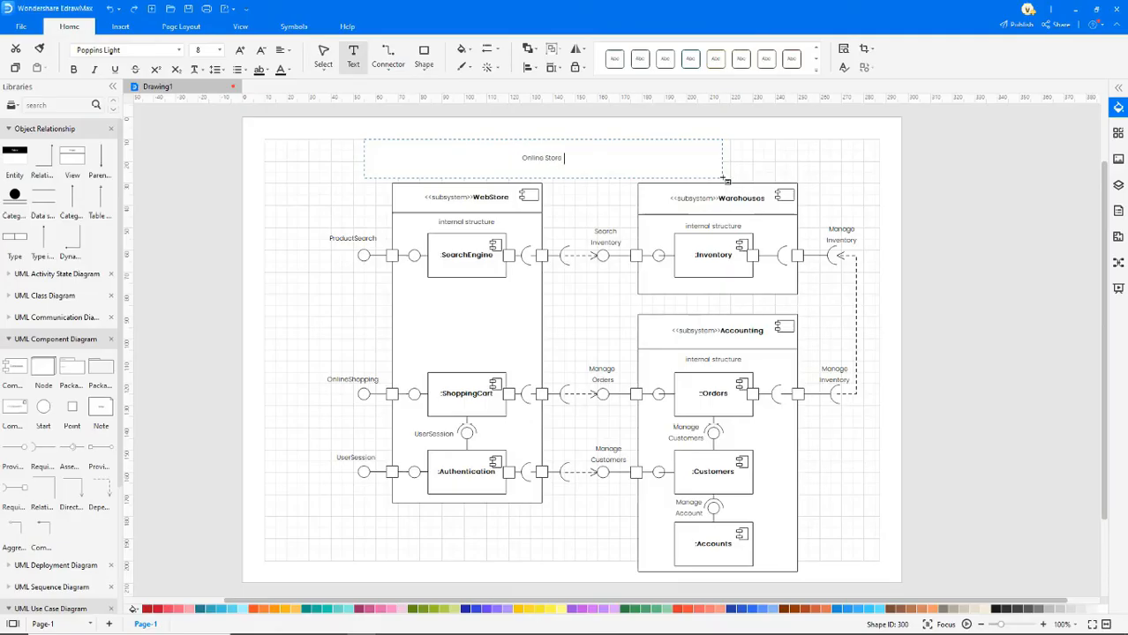
type("Process UML Component")
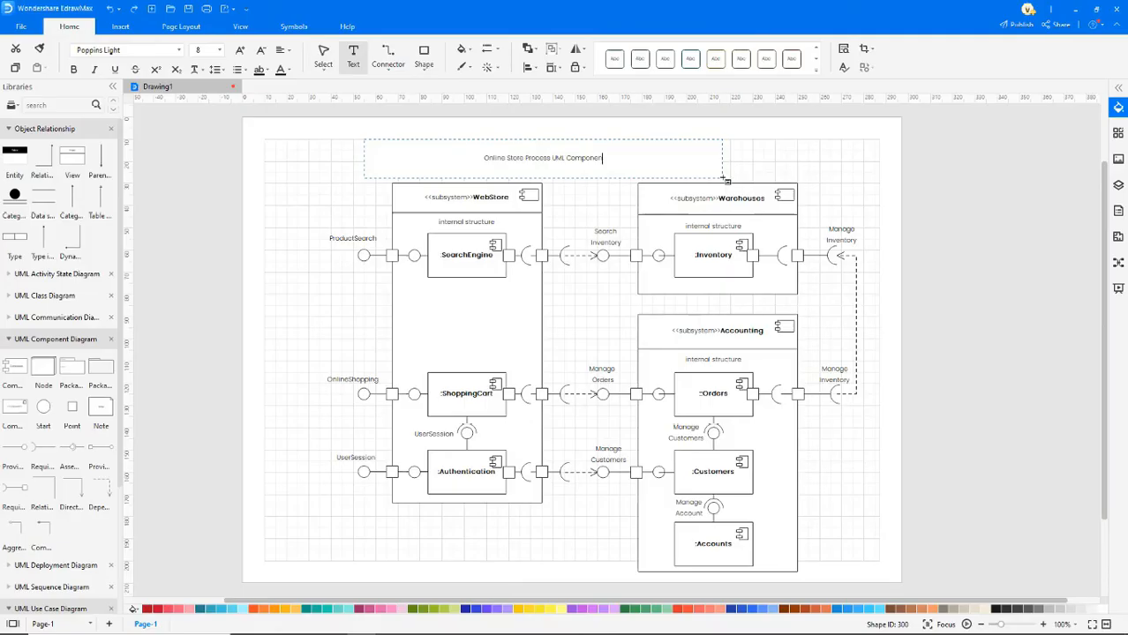
triple_click(542, 158)
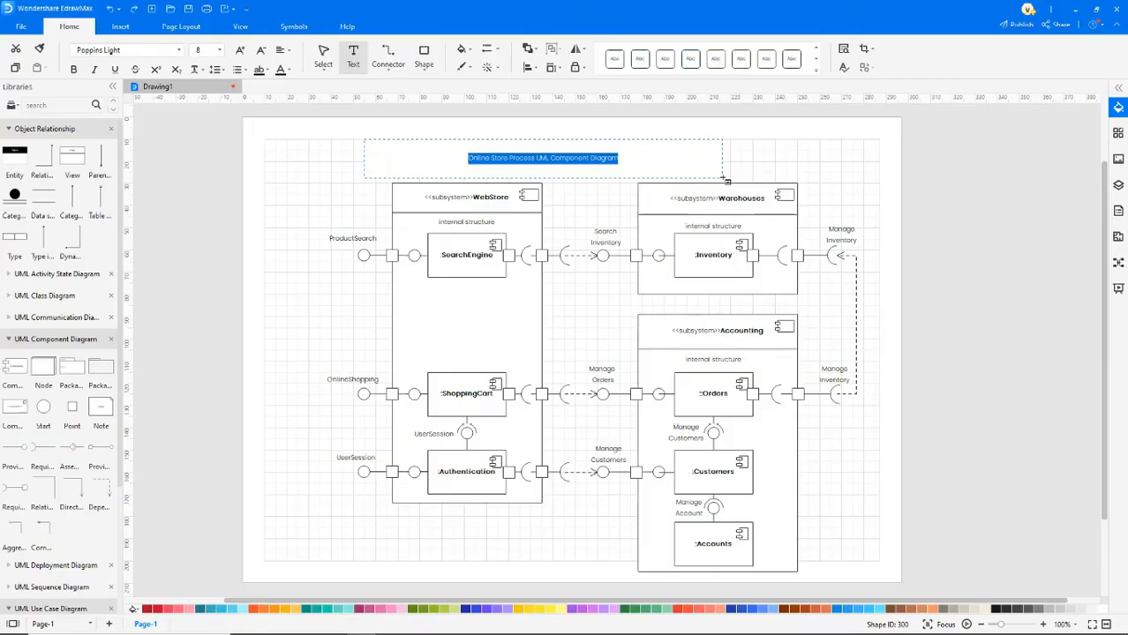
triple_click(541, 158)
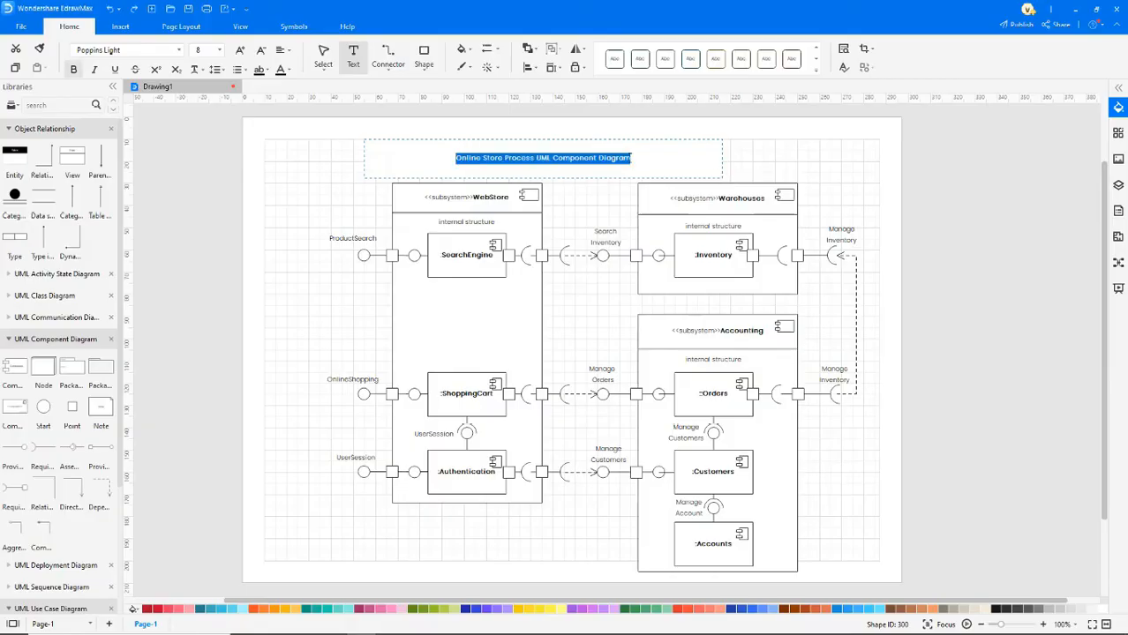
left_click(240, 50)
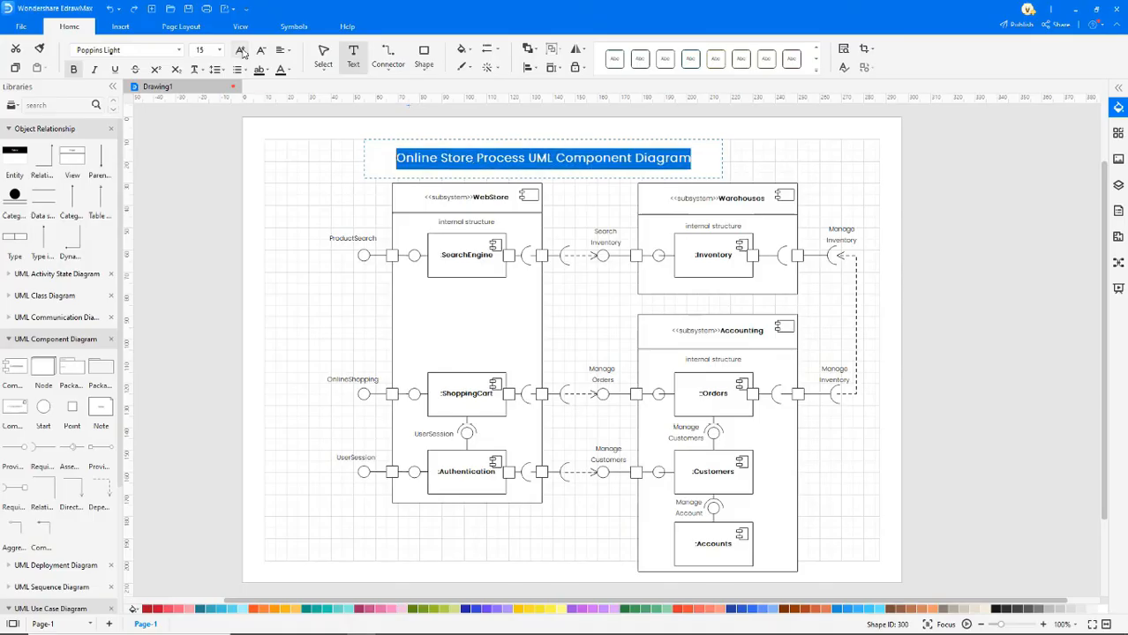
mouse_move(241, 50)
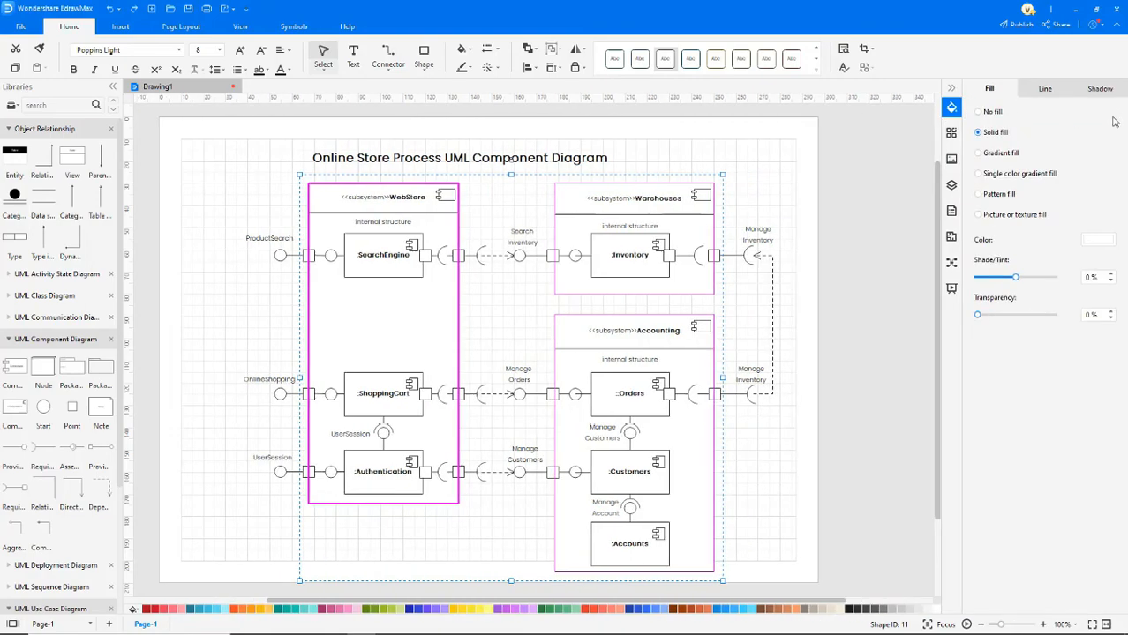
Step: Fill the shapes with a light blue solid colour and adjust the outline settings
left_click(1098, 239)
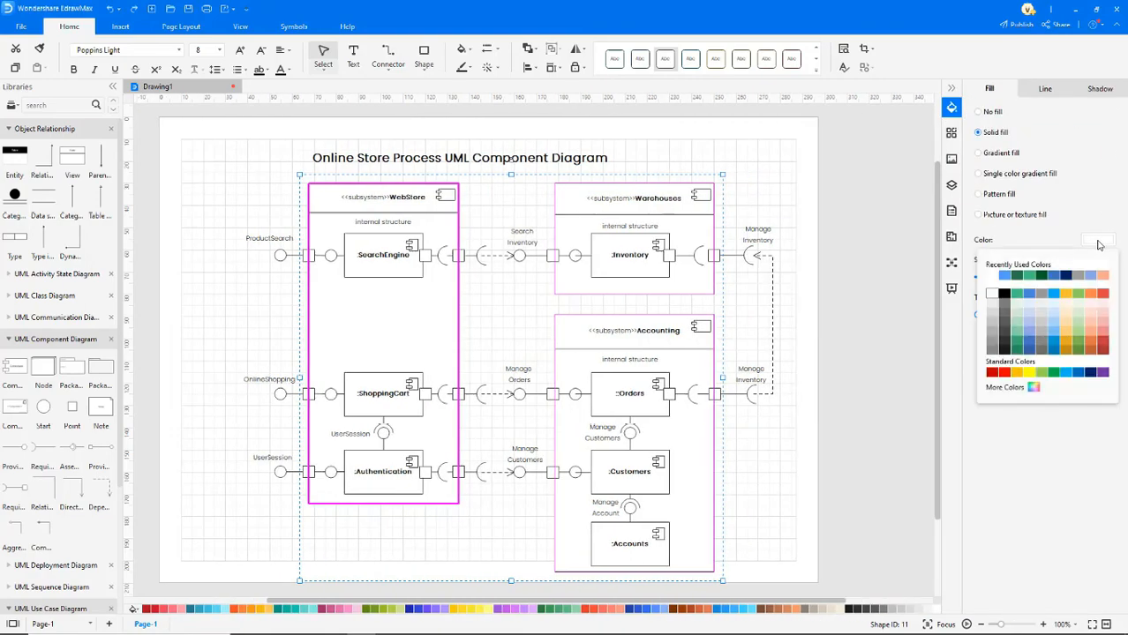
left_click(1004, 293)
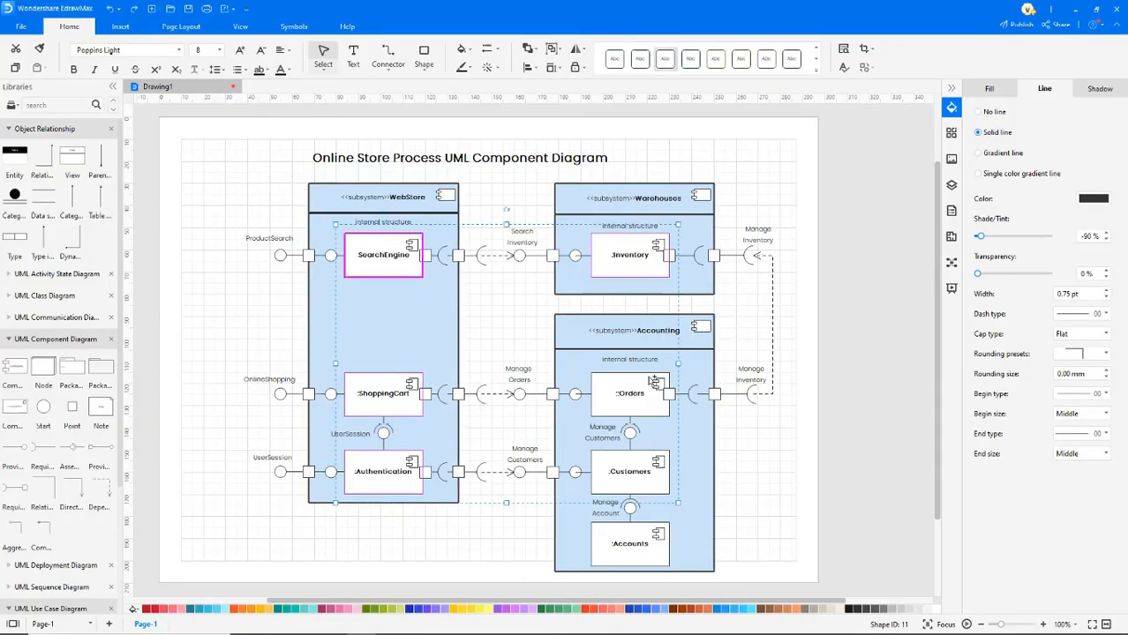
left_click(988, 88)
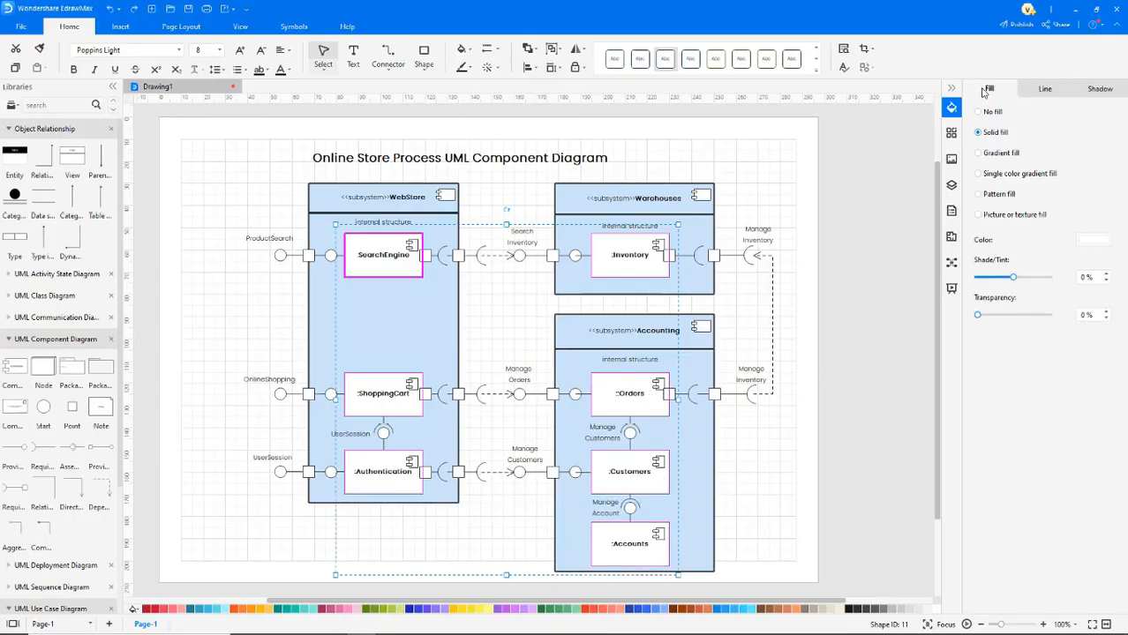
left_click(1044, 88)
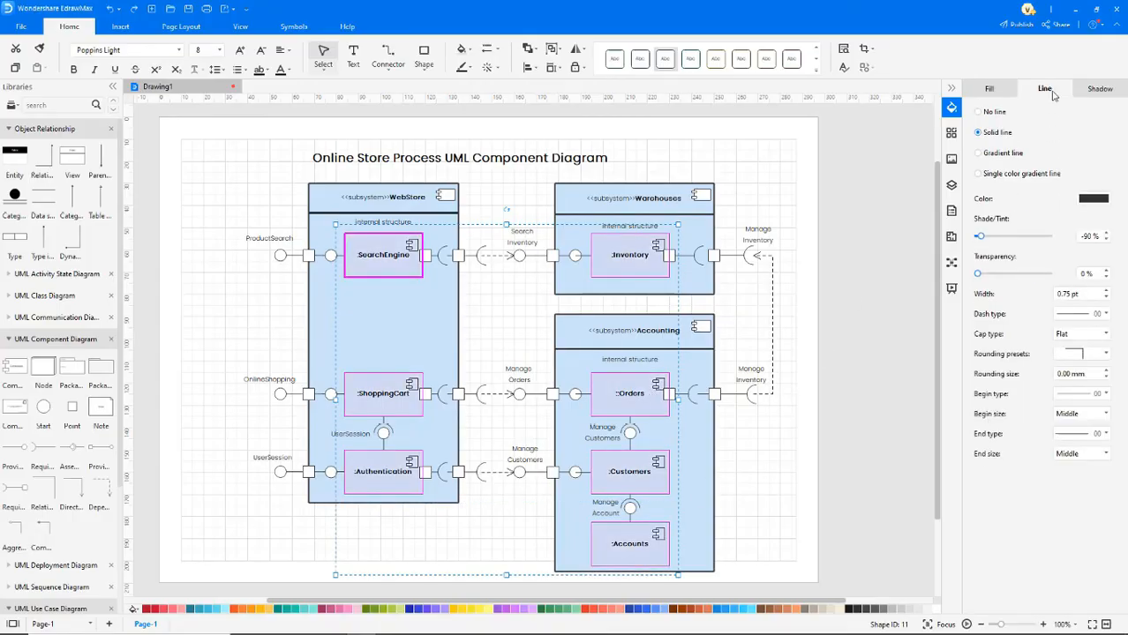
left_click(1076, 293)
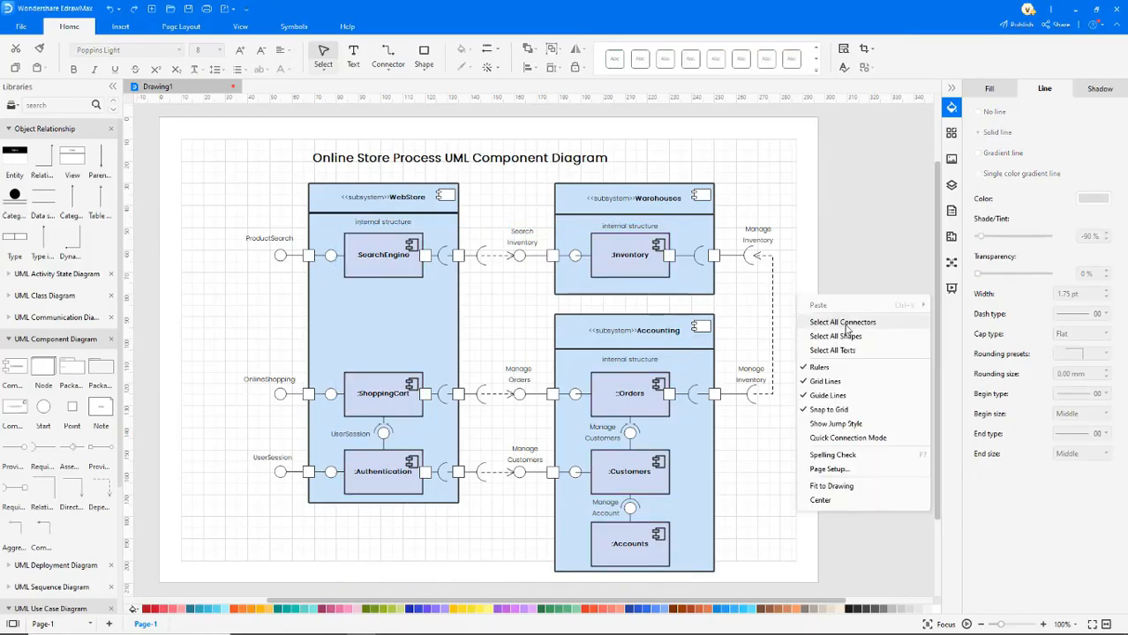
Step: Select all connectors in the diagram to thicken their lines
left_click(842, 322)
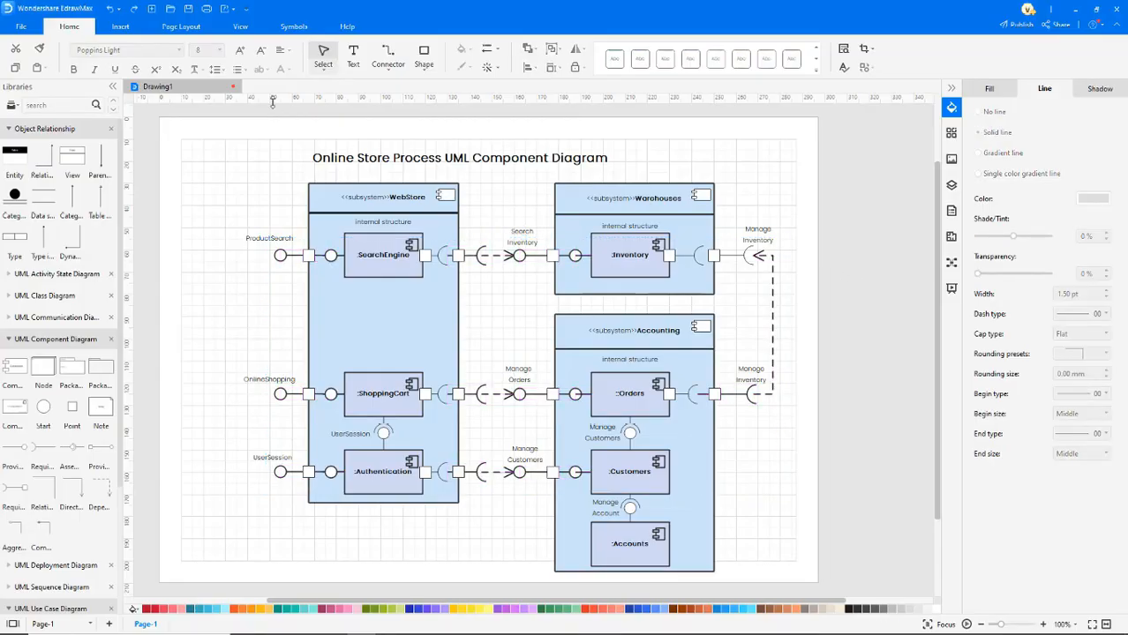
Step: Go through the Page Layout tab to the View tab's display options
left_click(181, 25)
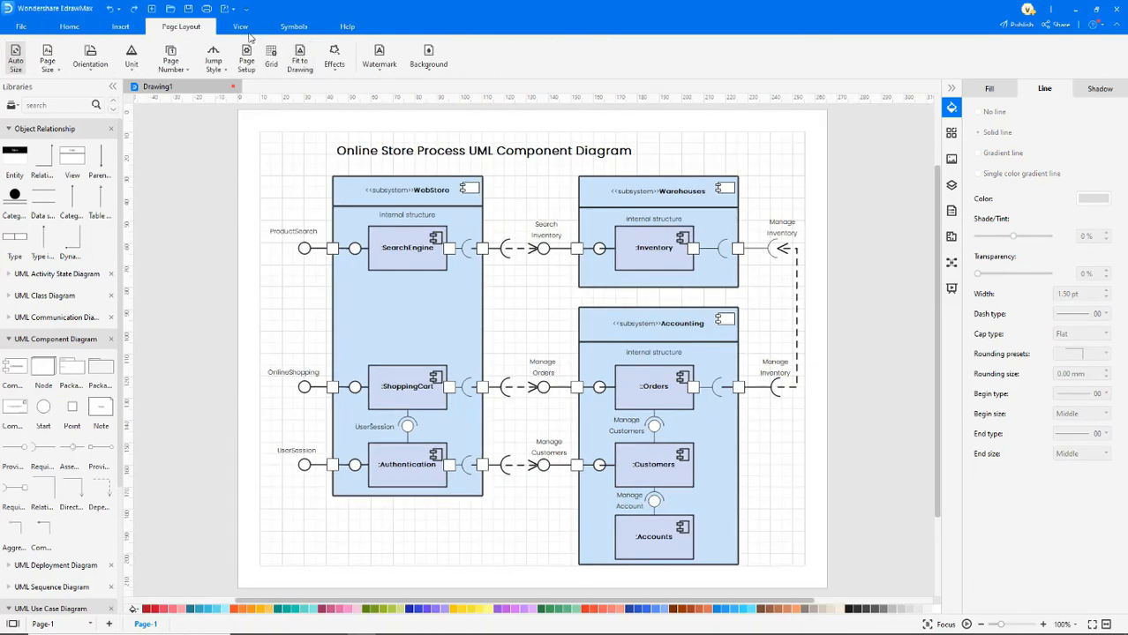
left_click(240, 26)
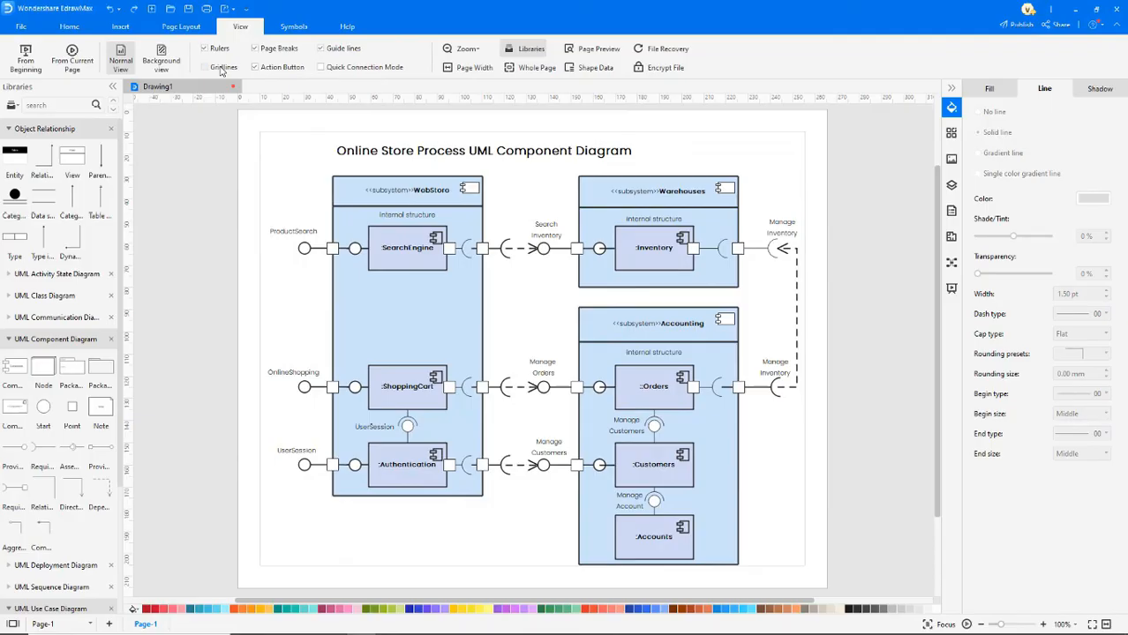